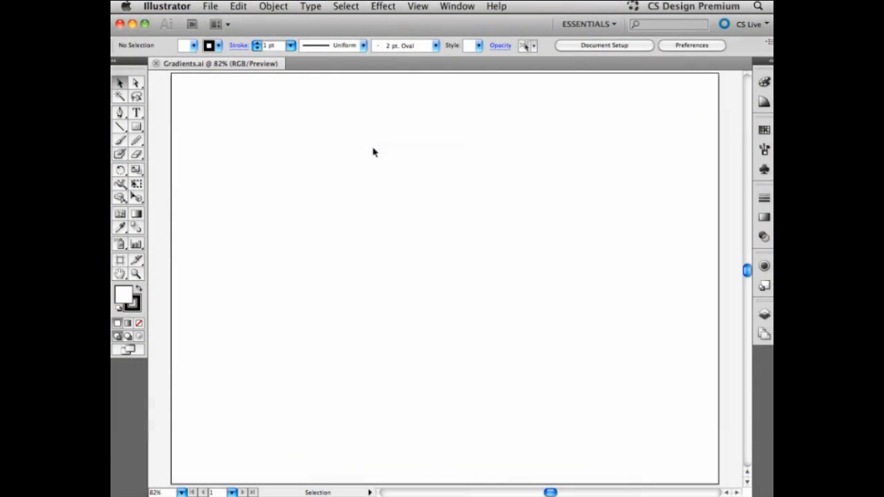
mouse_move(373, 162)
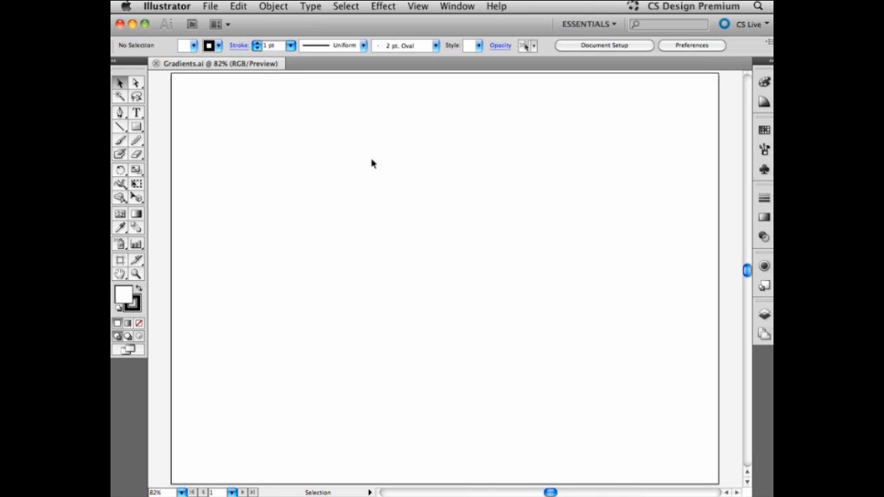
mouse_move(369, 310)
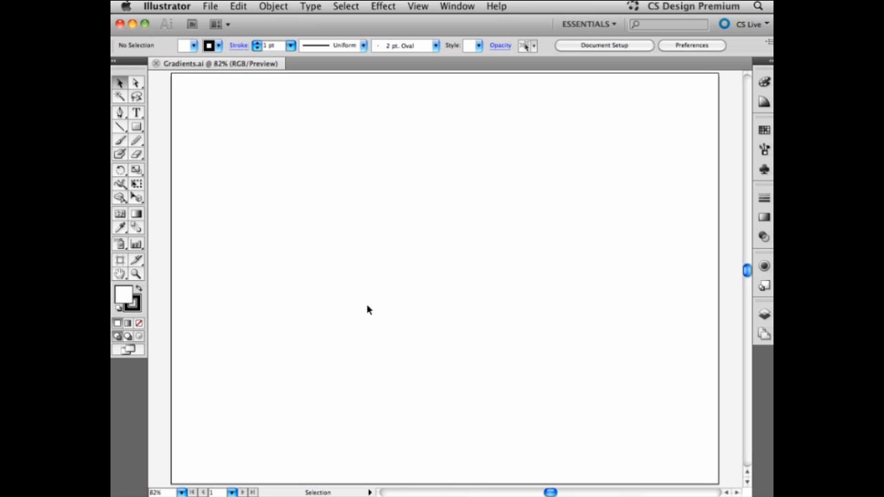
Show the Swatches panel and open its options menu to reach the gradient libraries.
click(136, 213)
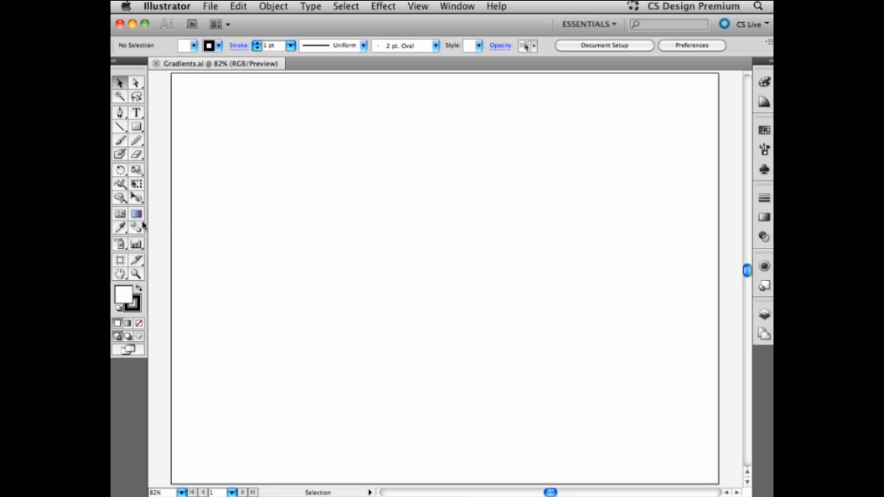
mouse_move(145, 223)
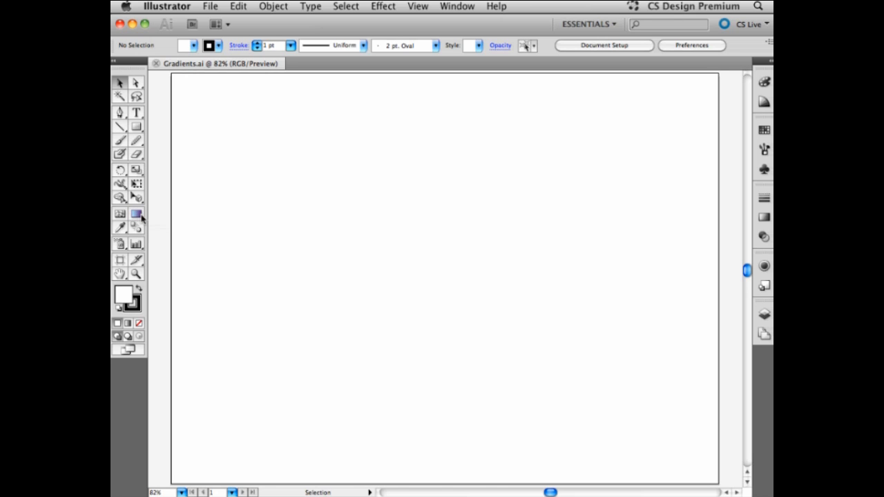
mouse_move(352, 235)
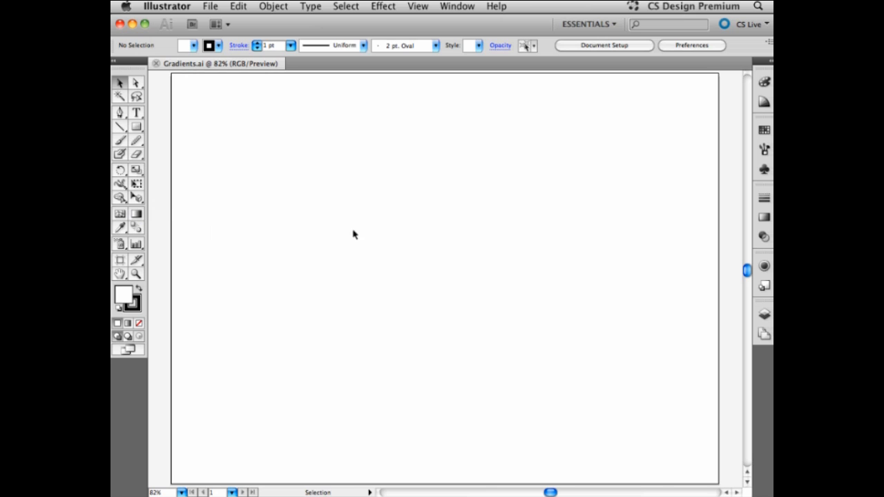
mouse_move(422, 242)
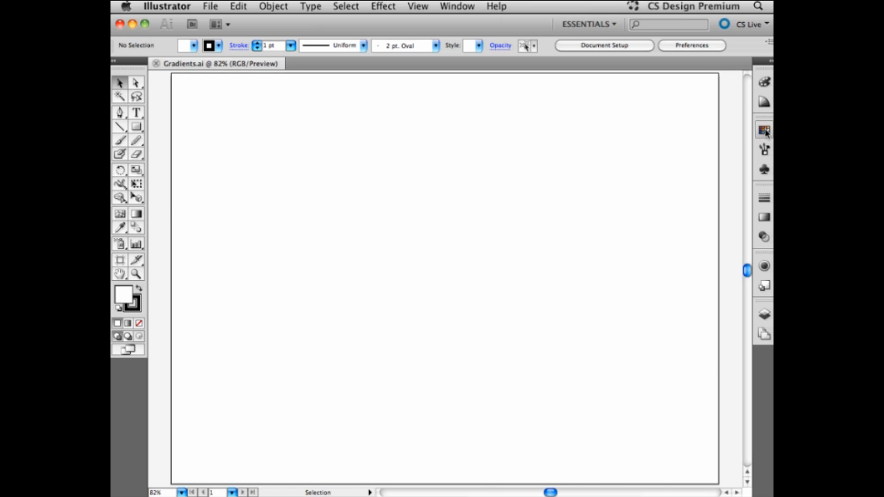
click(765, 130)
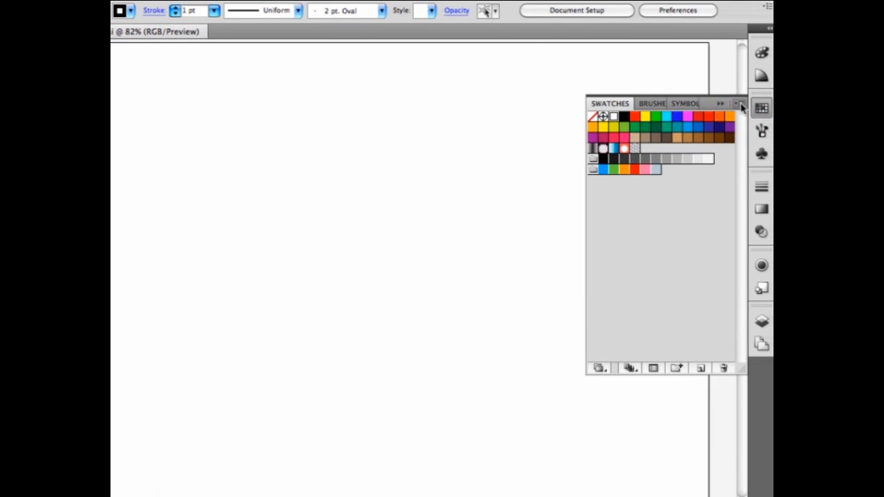
click(741, 103)
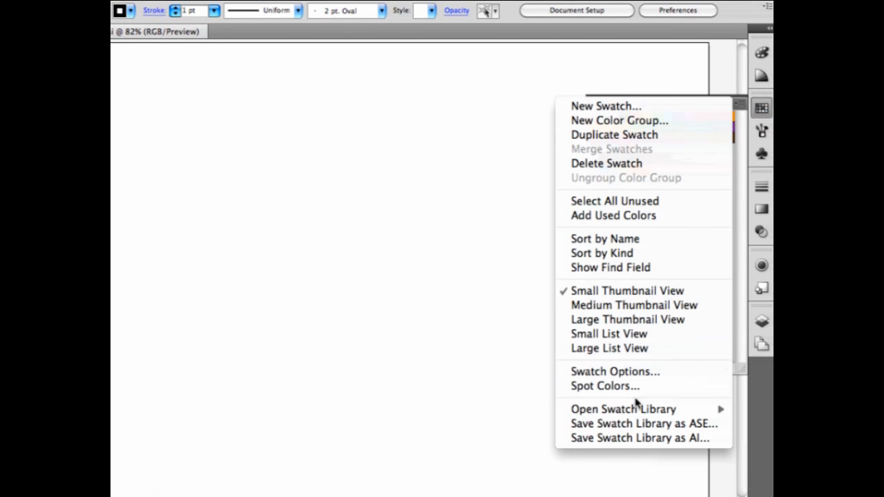
mouse_move(622, 408)
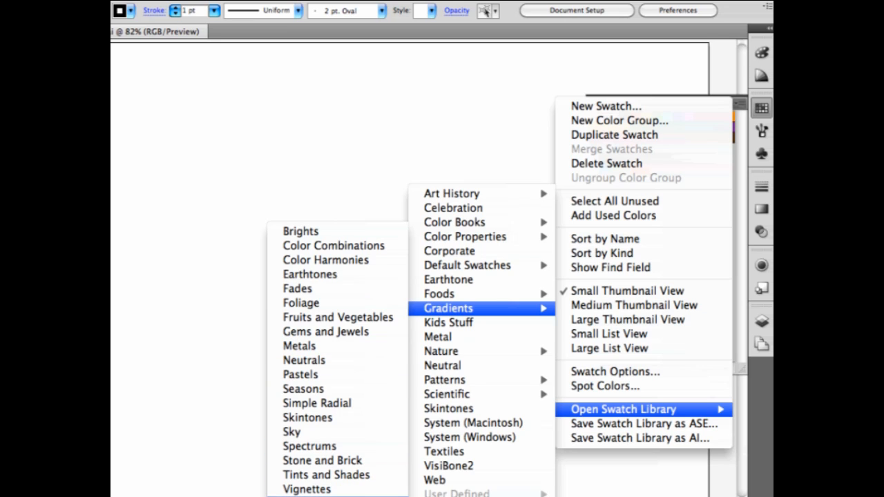
mouse_move(301, 303)
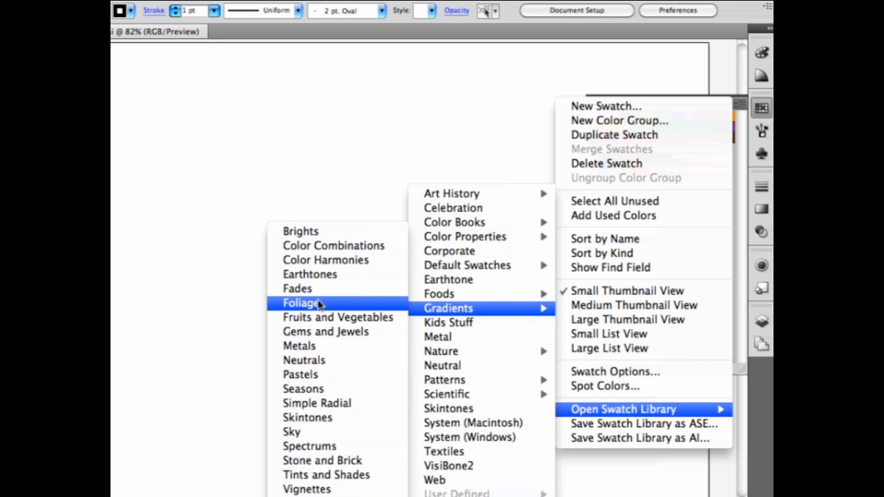
mouse_move(325, 260)
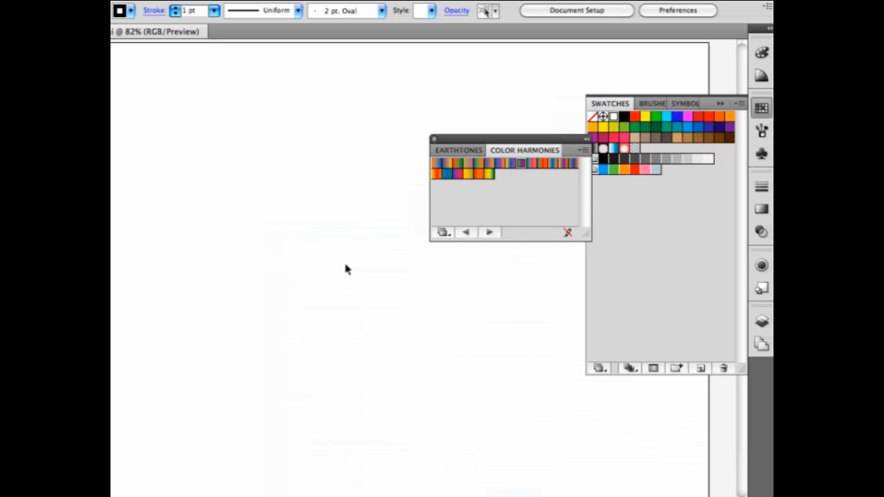
mouse_move(487, 211)
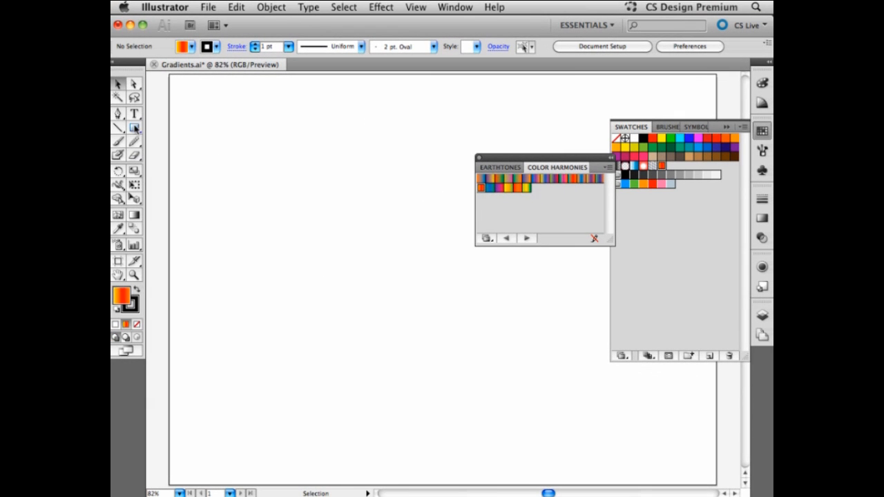
Drag a yellow-to-red gradient rectangle from corner to corner across the artboard.
drag(169, 76, 387, 261)
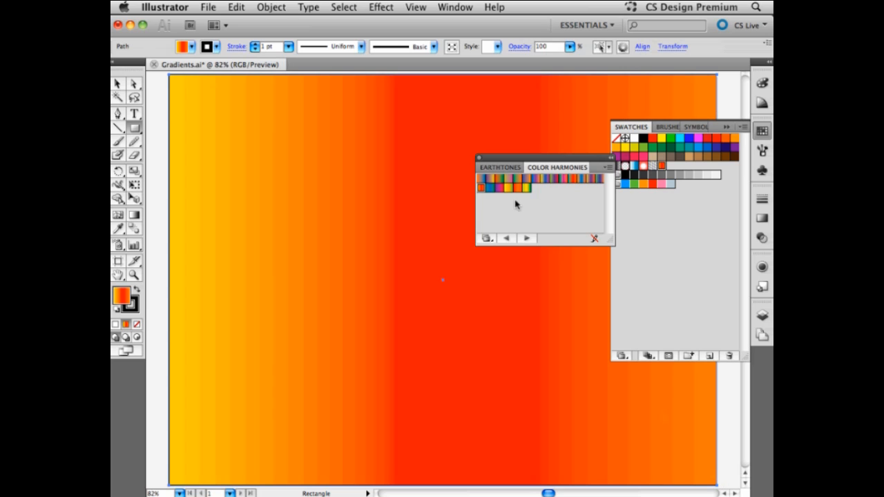
mouse_move(411, 339)
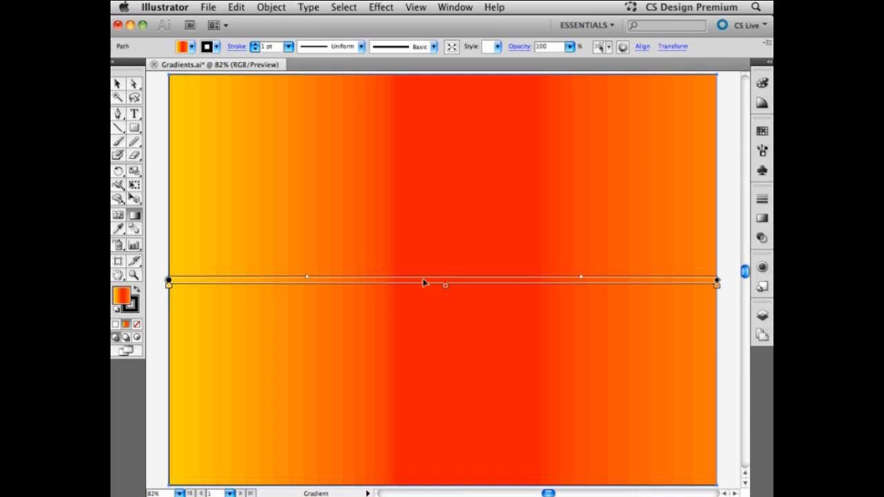
mouse_move(380, 285)
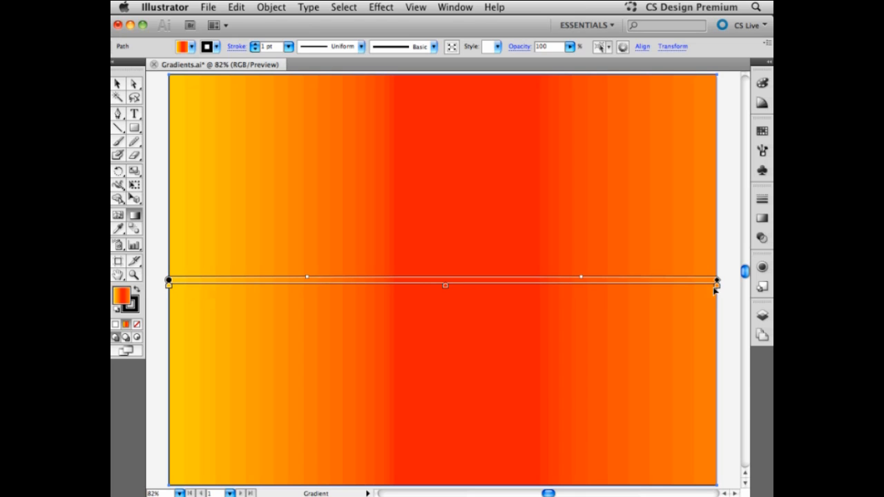
mouse_move(445, 288)
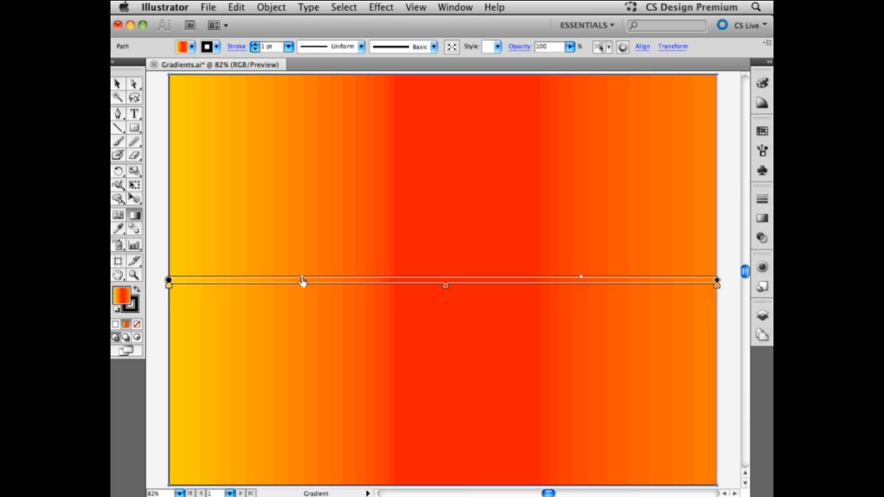
Drag along the gradient annotator so the red band spans most of the artboard.
drag(304, 282, 233, 287)
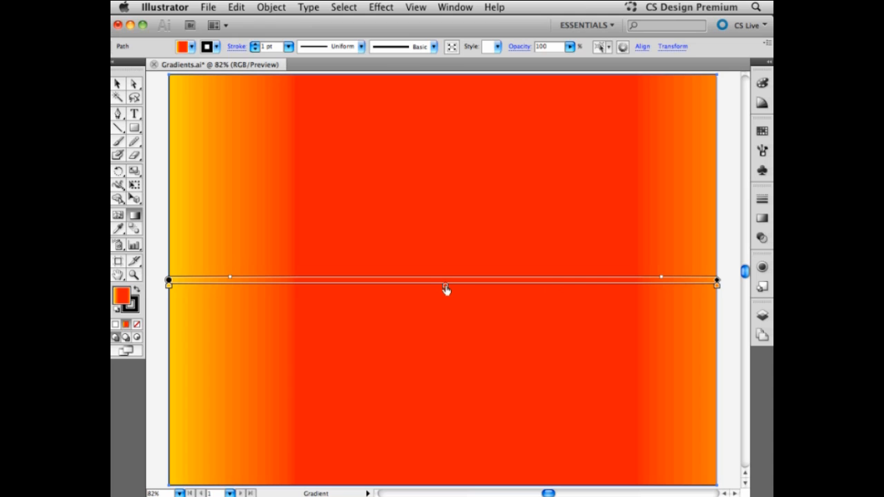
Give the middle gradient stop a dark indigo swatch for a yellow-blue-orange blend.
double_click(446, 281)
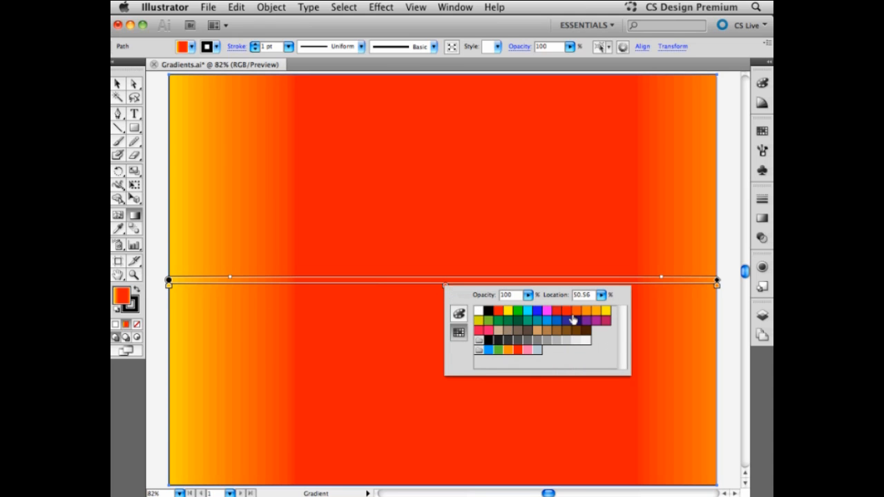
click(577, 320)
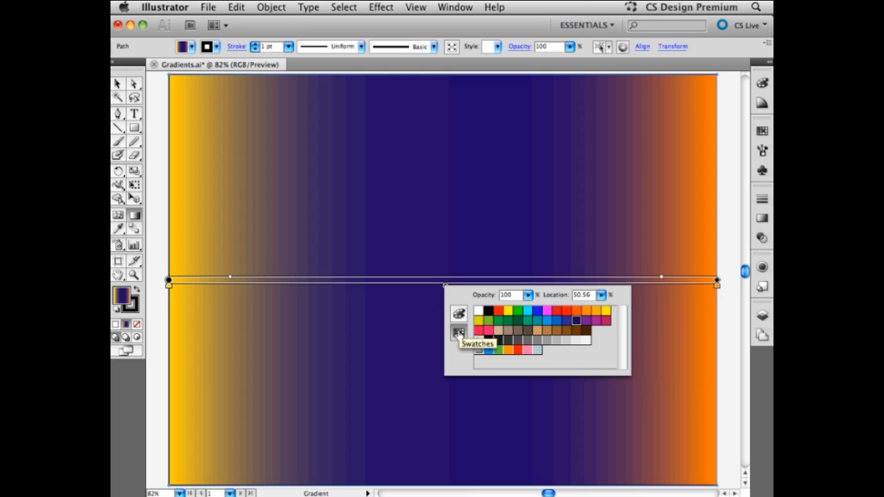
click(458, 315)
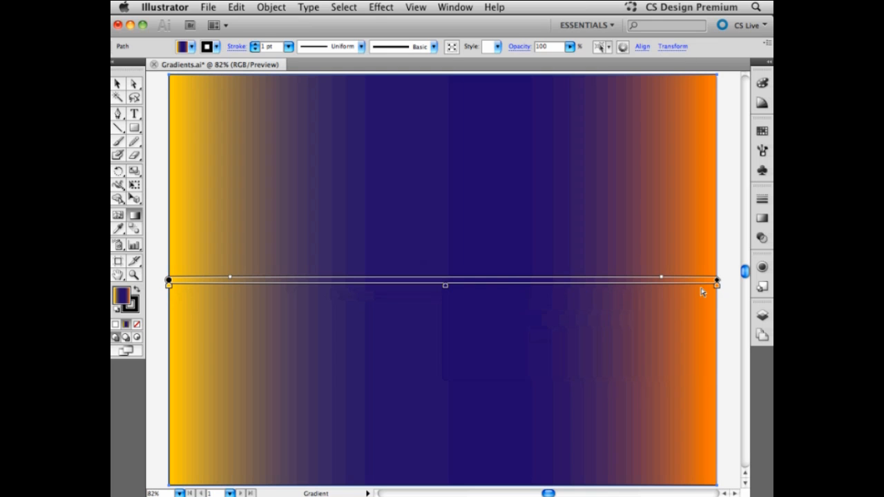
drag(717, 282, 667, 244)
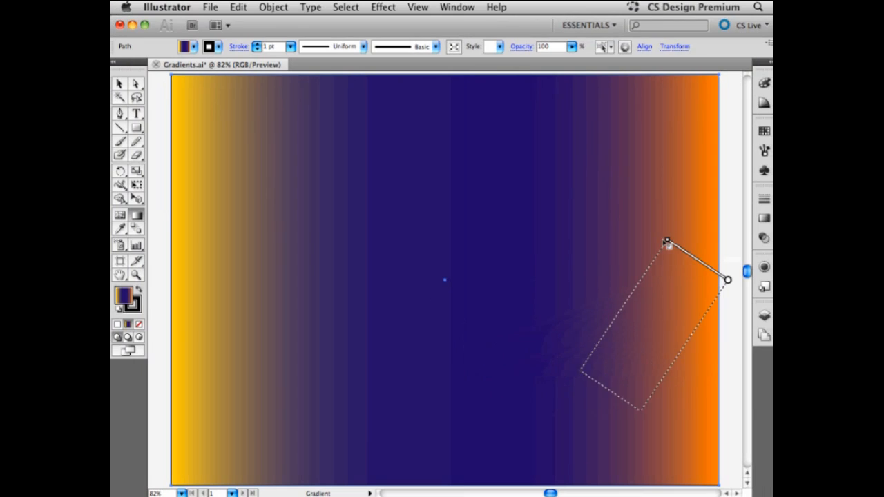
drag(666, 244, 289, 117)
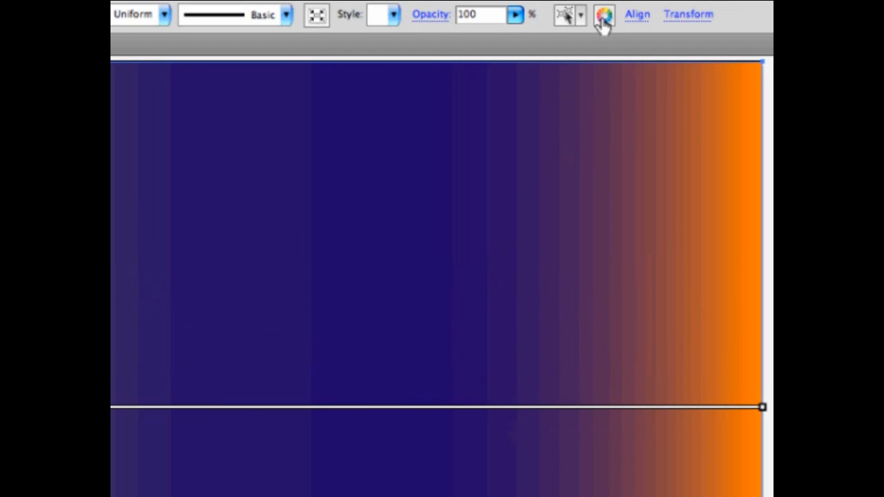
mouse_move(603, 16)
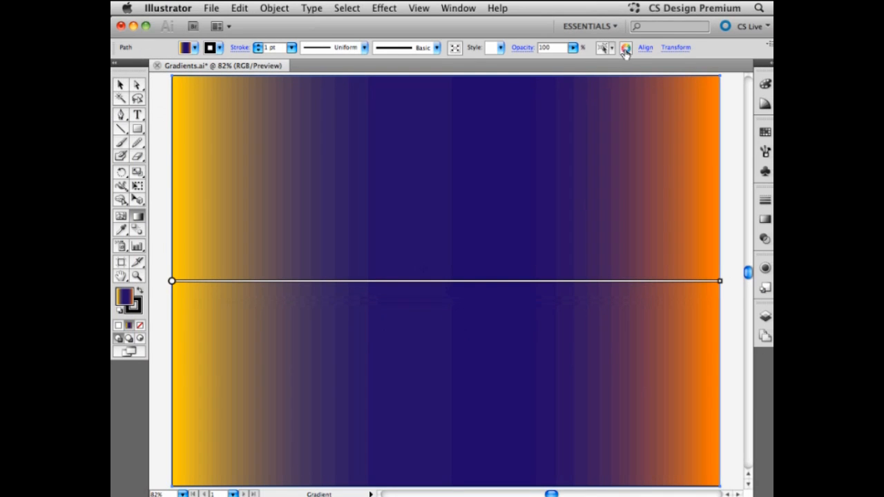
mouse_move(626, 50)
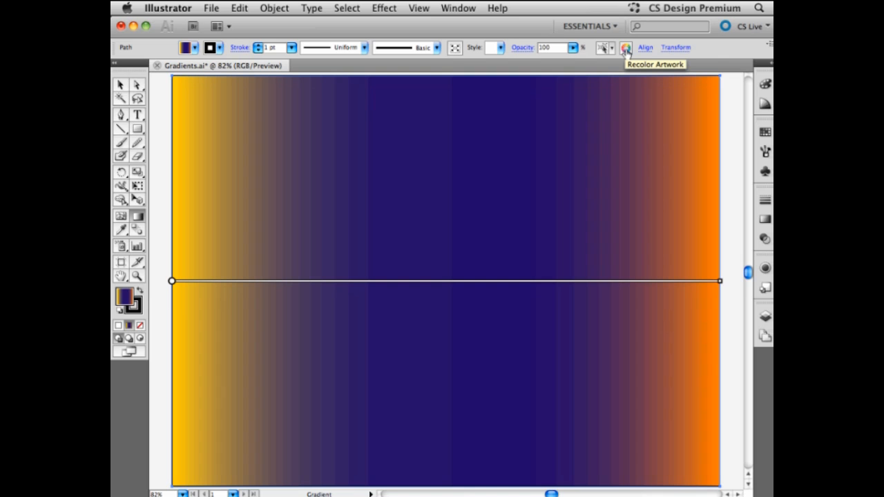
In Recolor Artwork, shift the yellow end to green and the orange end to golden orange.
click(626, 47)
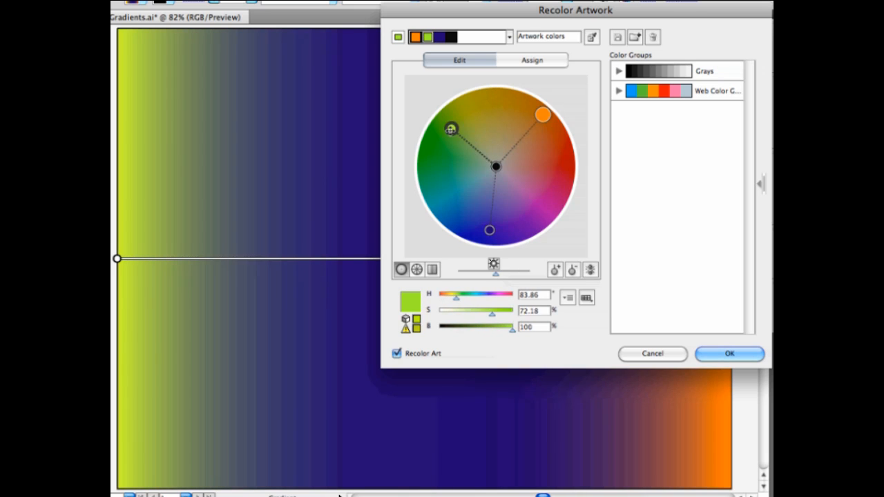
drag(542, 115, 551, 165)
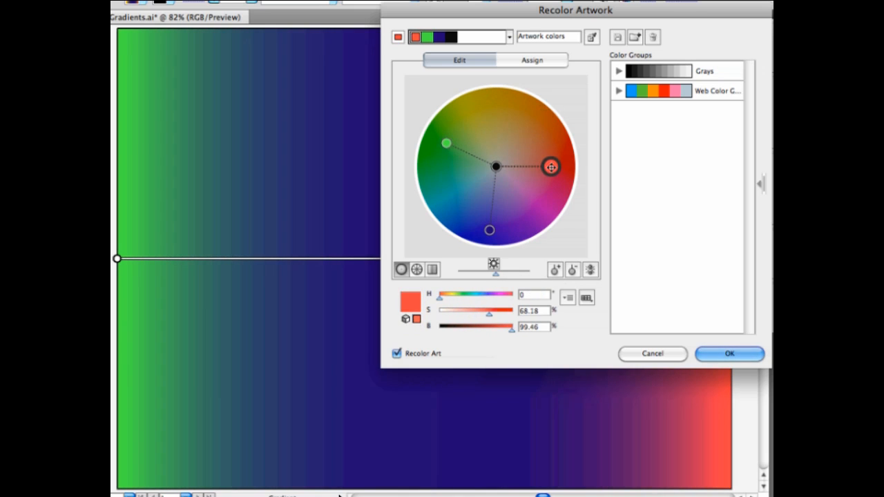
drag(551, 166, 538, 109)
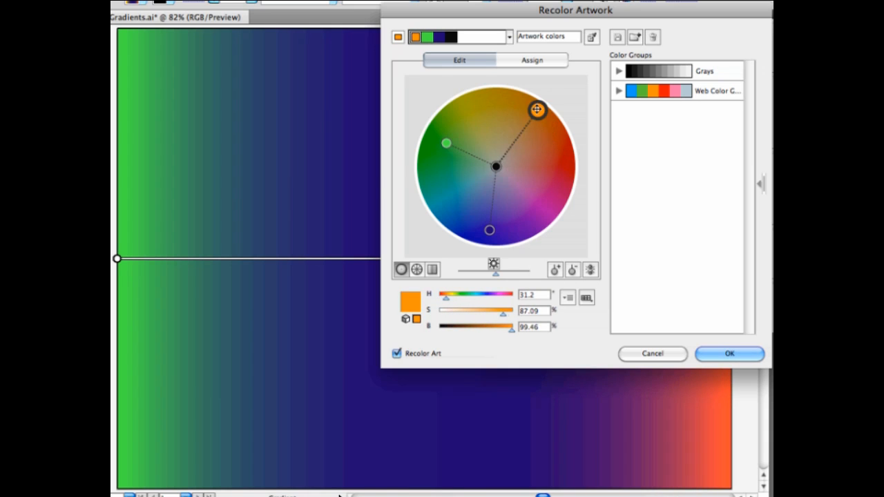
drag(538, 111, 521, 102)
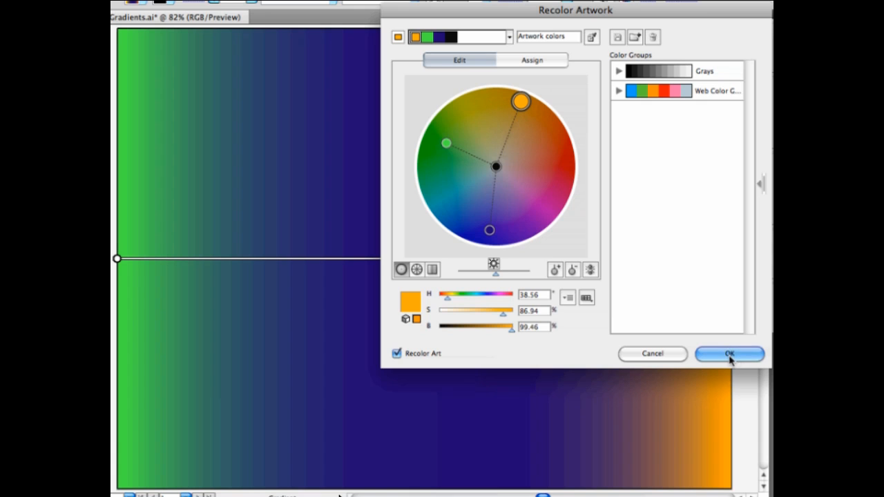
click(730, 353)
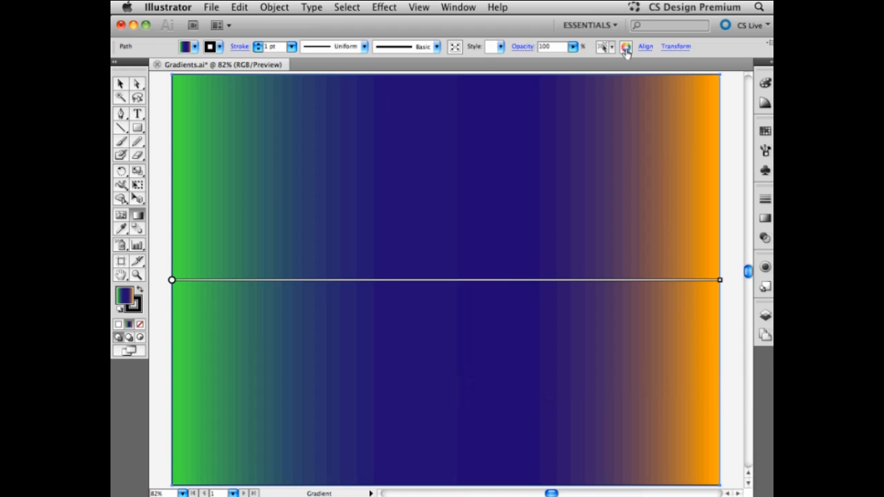
mouse_move(625, 47)
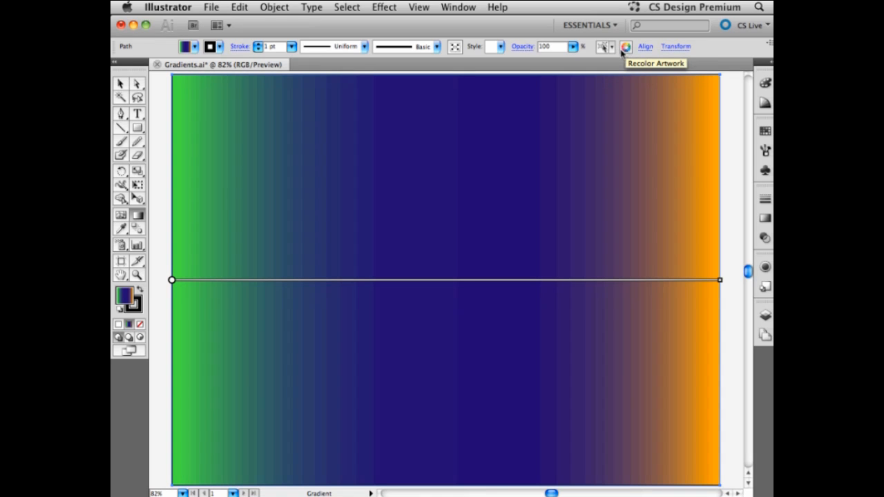
mouse_move(604, 47)
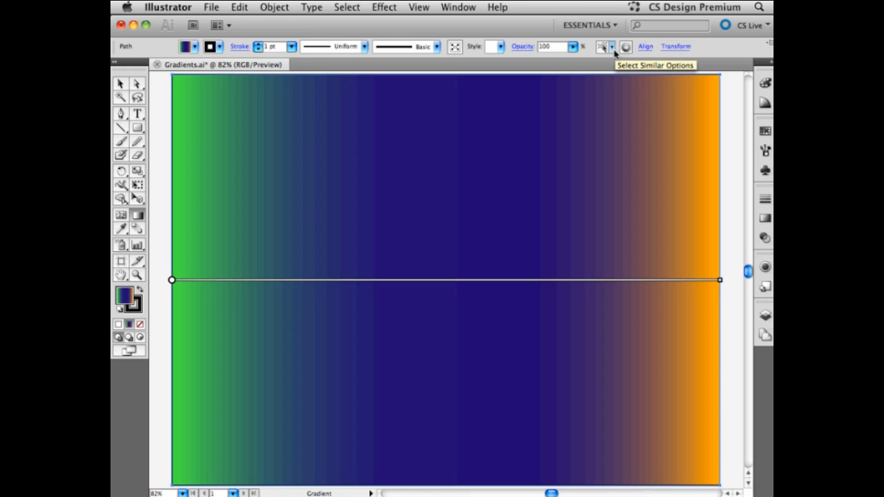
mouse_move(615, 54)
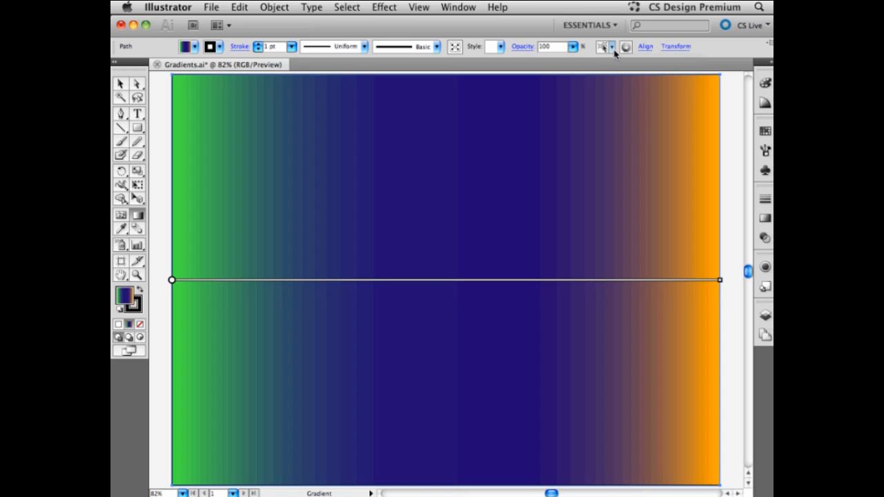